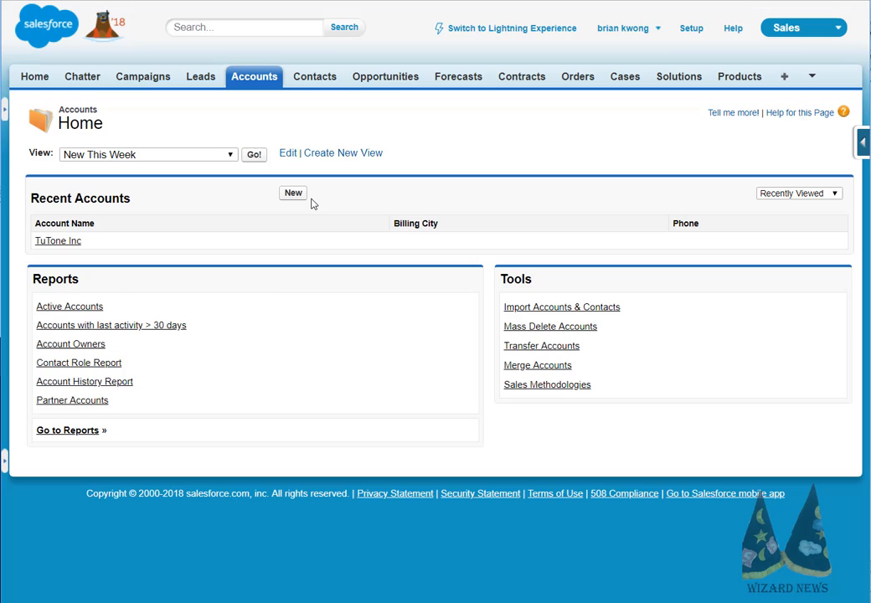
mouse_move(292, 193)
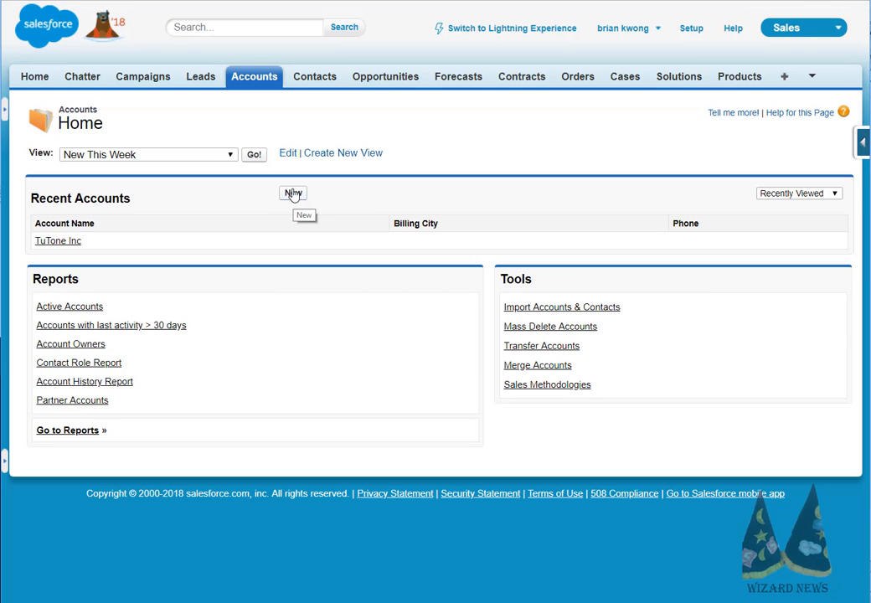
Start a blank New Account form and inspect a form field's page code
left_click(292, 195)
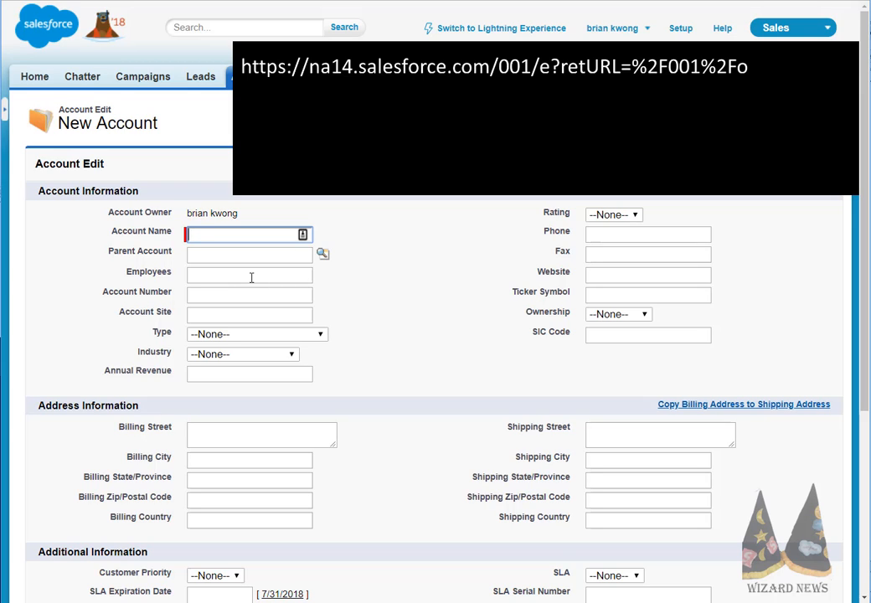
right_click(248, 275)
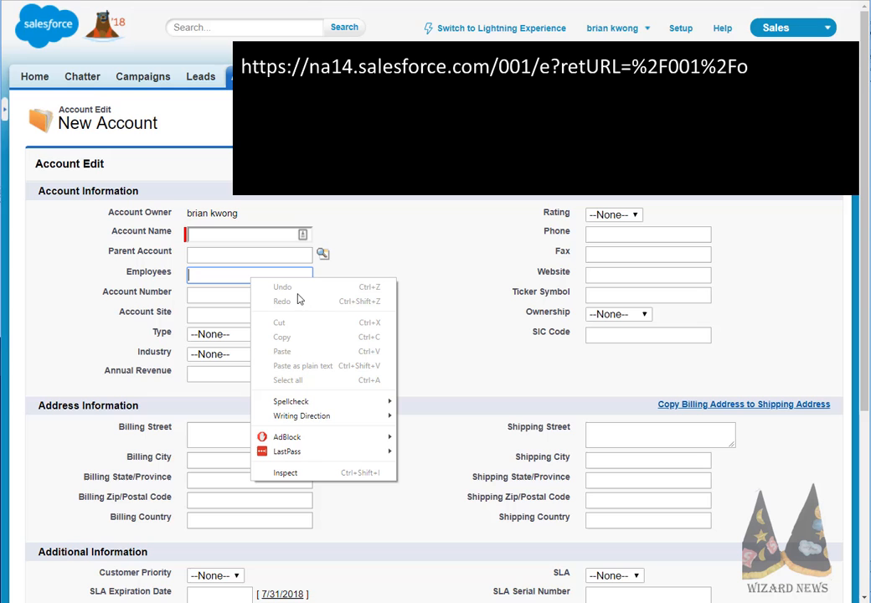
mouse_move(285, 472)
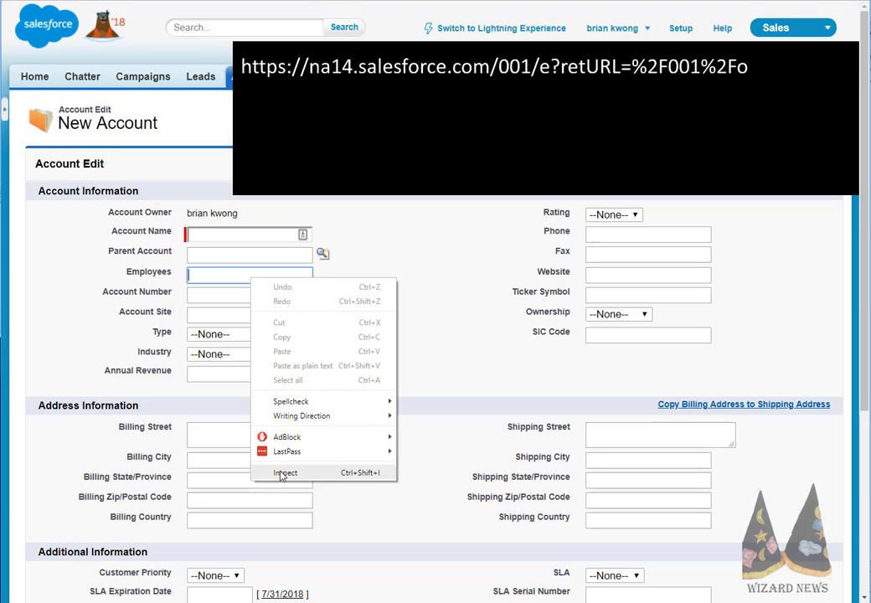
left_click(285, 472)
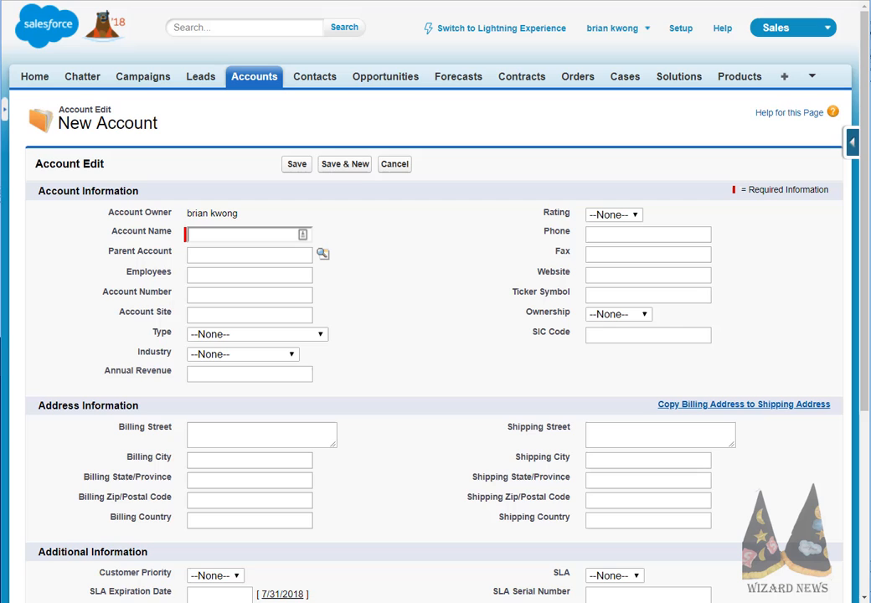
Switch to Lightning Experience and open the 'Too many phone calls' task
type("35")
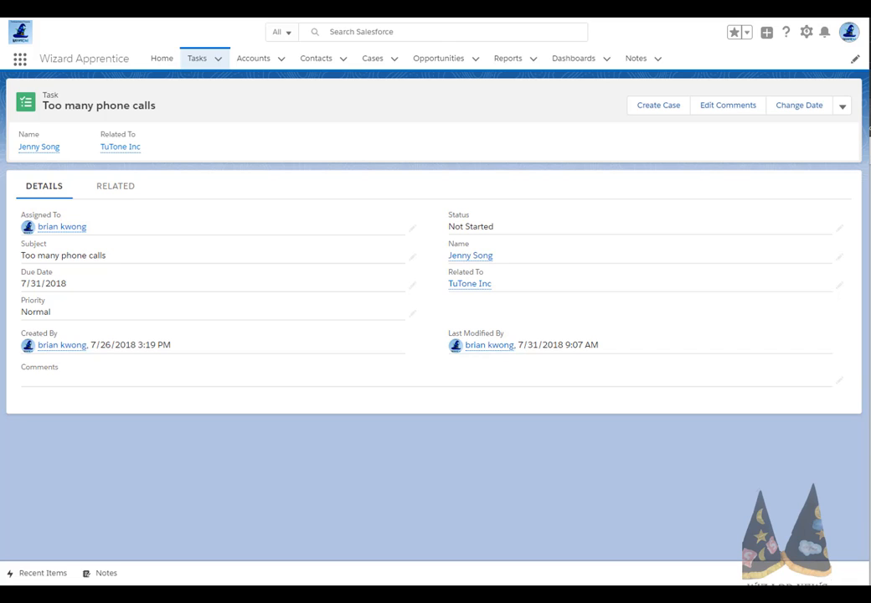
mouse_move(698, 427)
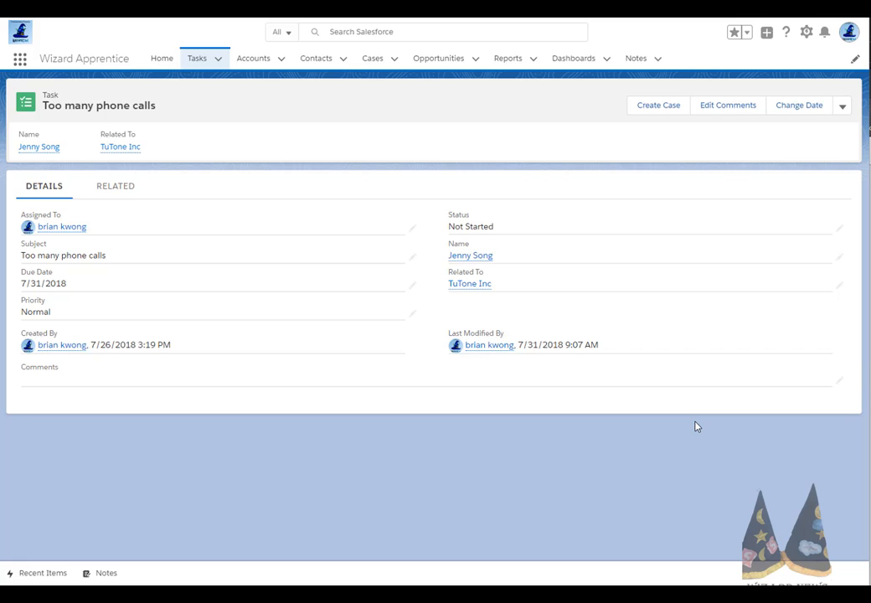
mouse_move(687, 375)
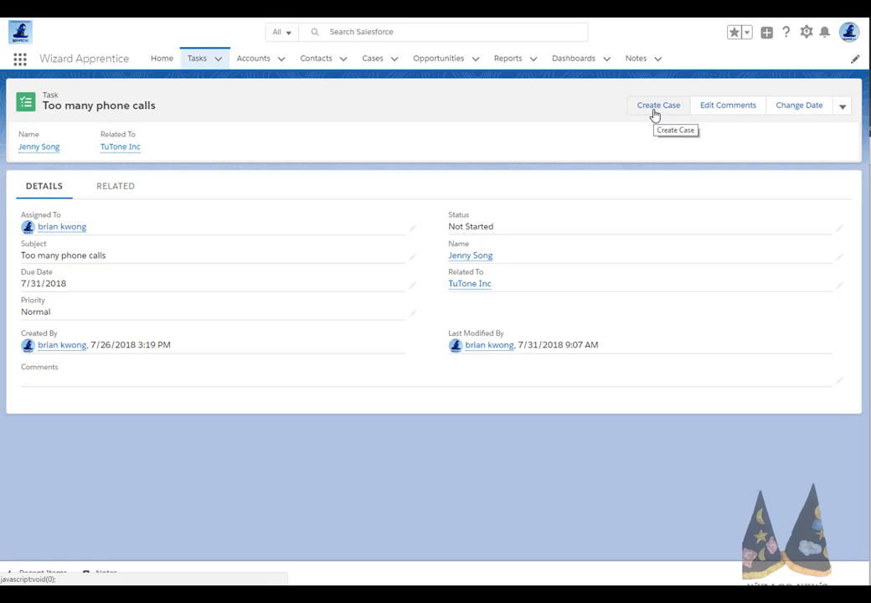
Launch Create Case from the task and enter a WizardCast description in the pre-filled New Case
left_click(657, 104)
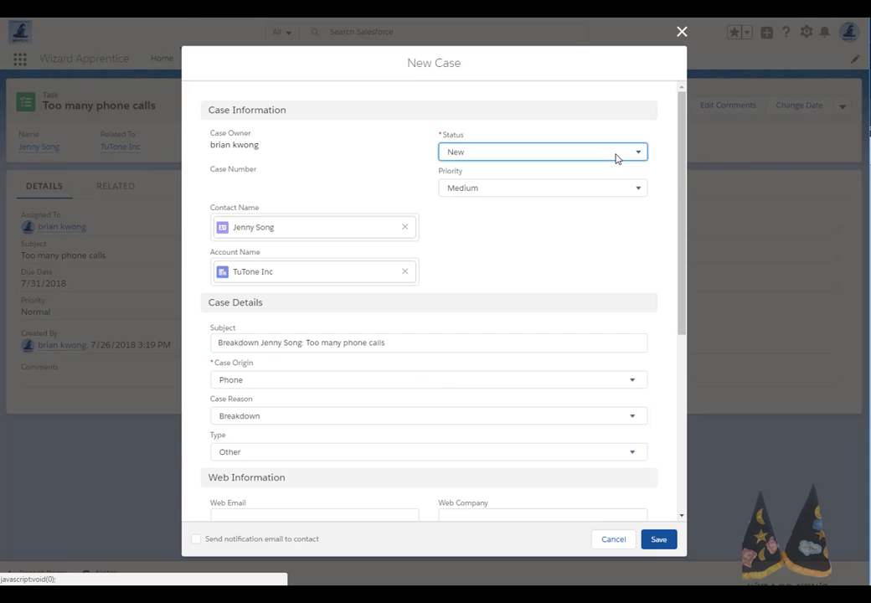
mouse_move(308, 207)
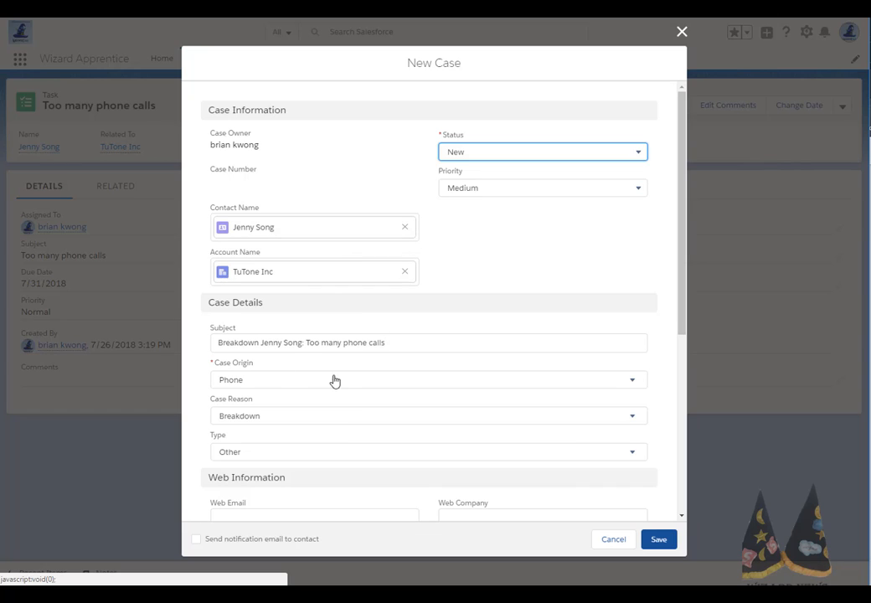
mouse_move(428, 446)
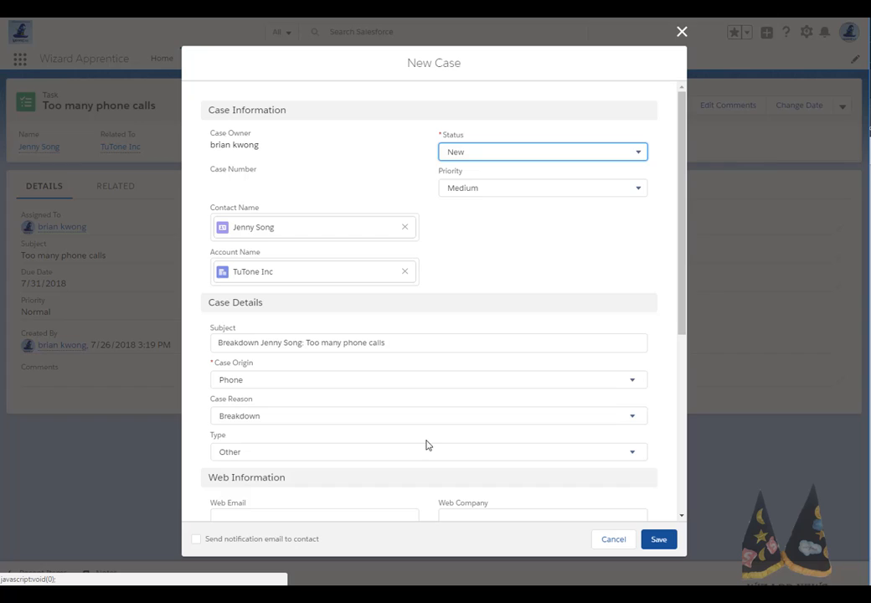
mouse_move(432, 446)
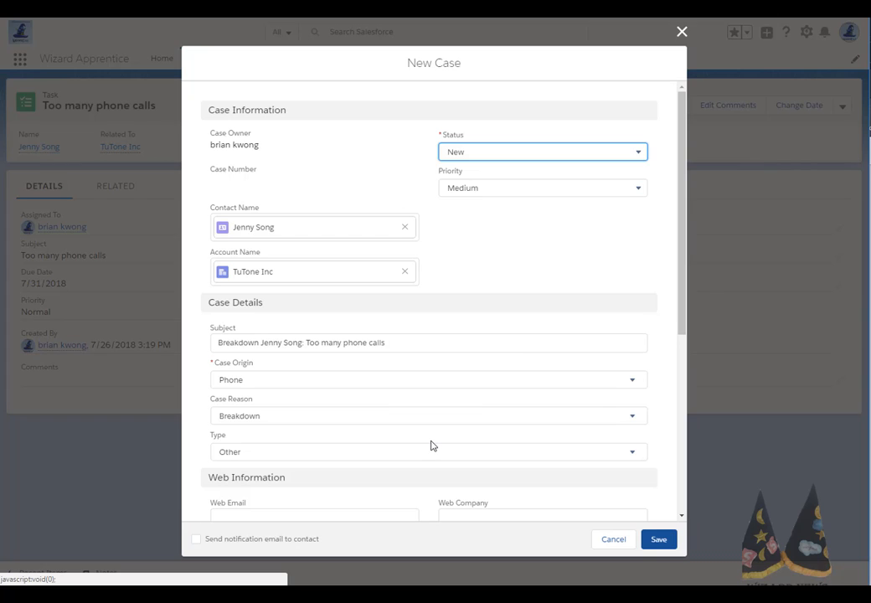
mouse_move(444, 451)
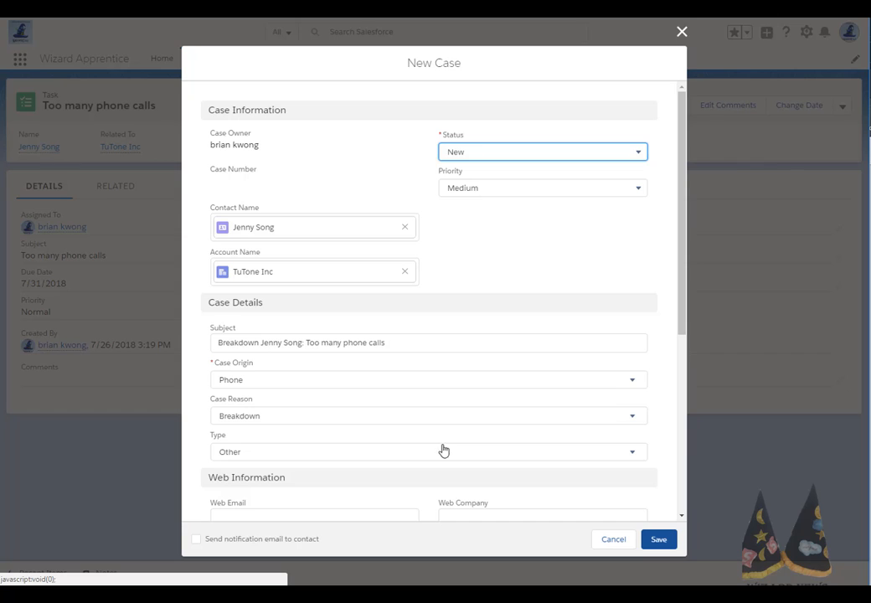
scroll("down", 3)
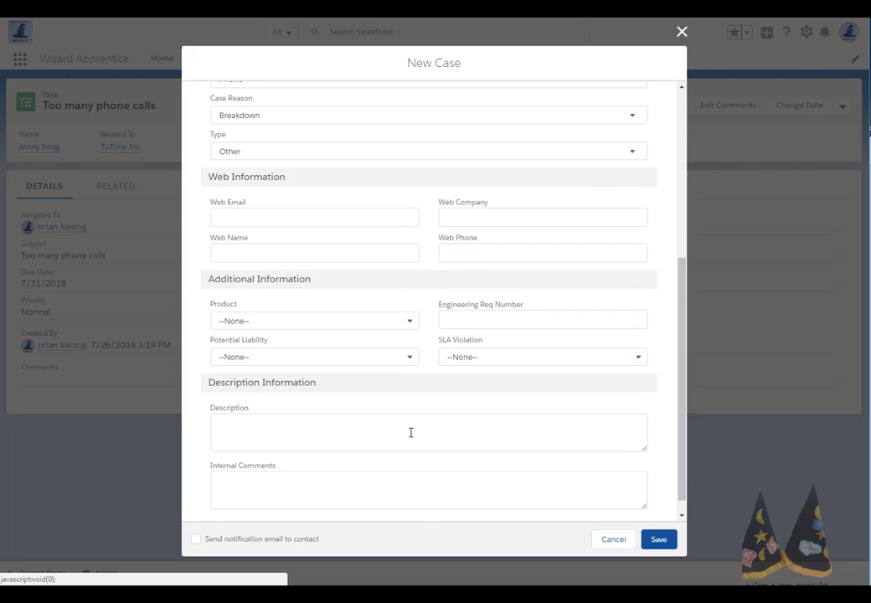
left_click(429, 433)
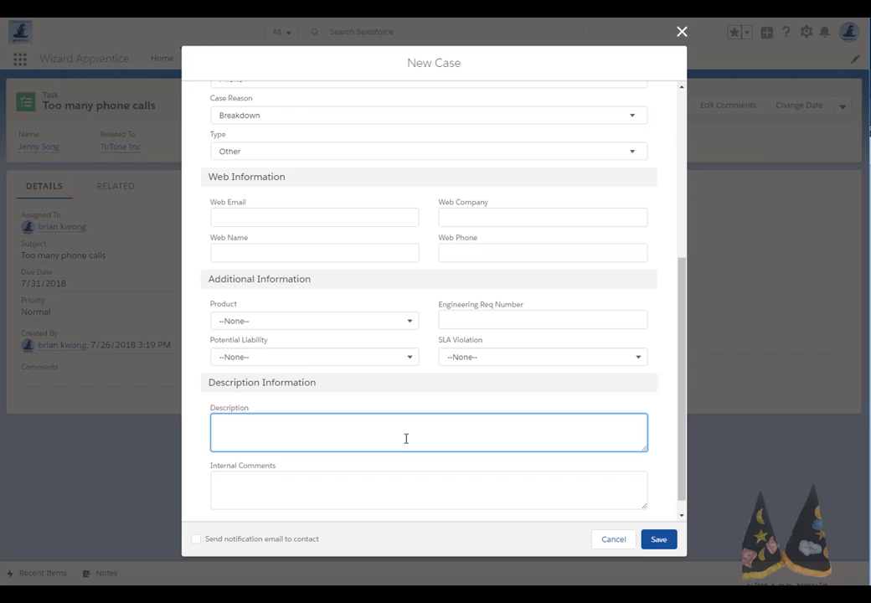
type("Wa")
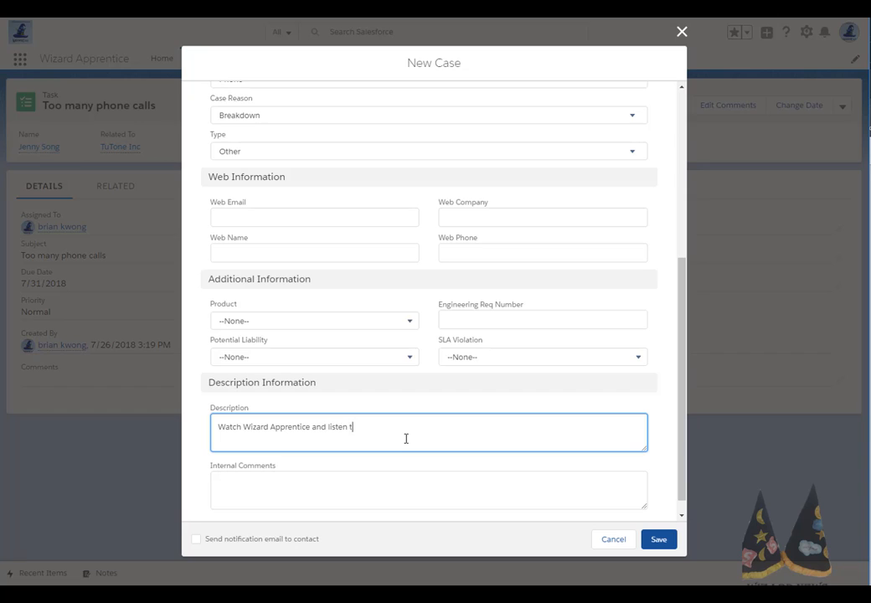
type("o WizardCast")
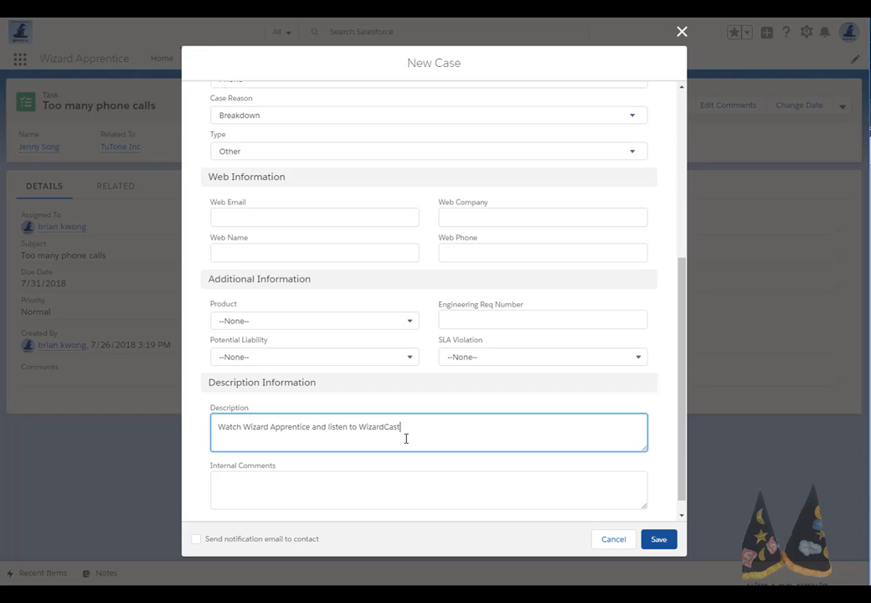
type("!")
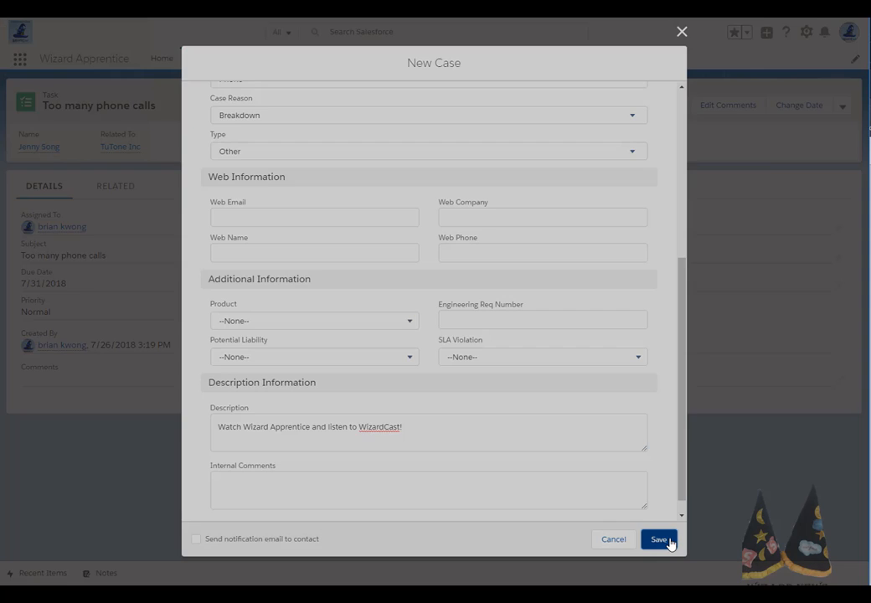
left_click(660, 540)
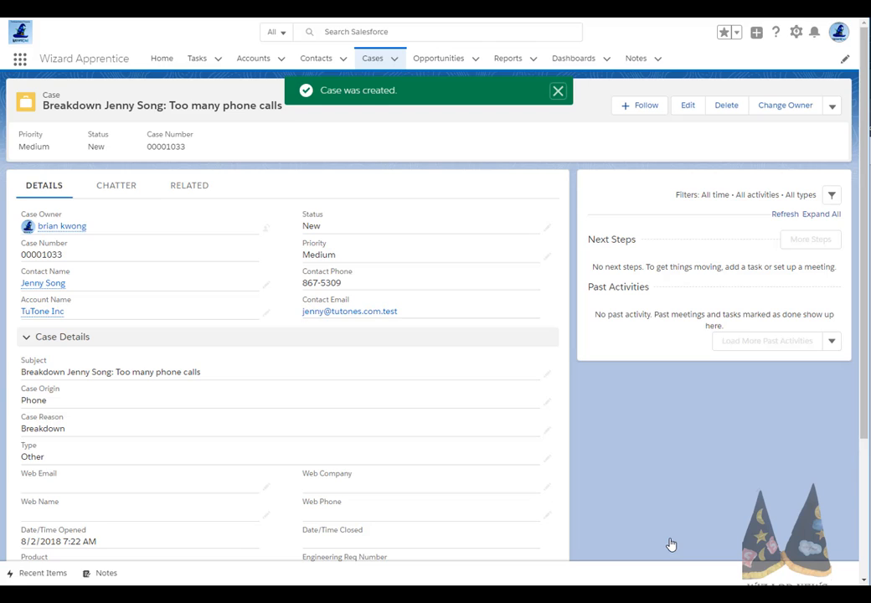
left_click(558, 90)
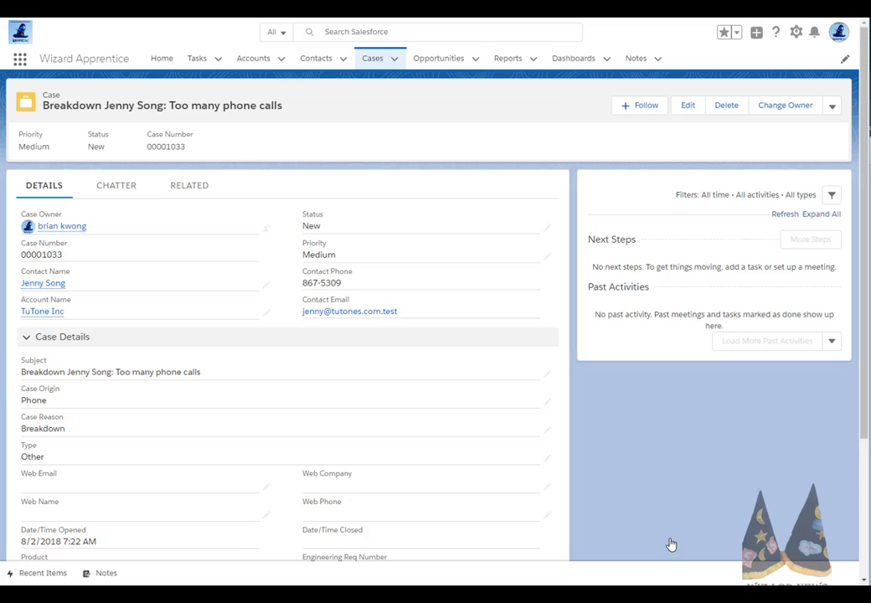
mouse_move(436, 314)
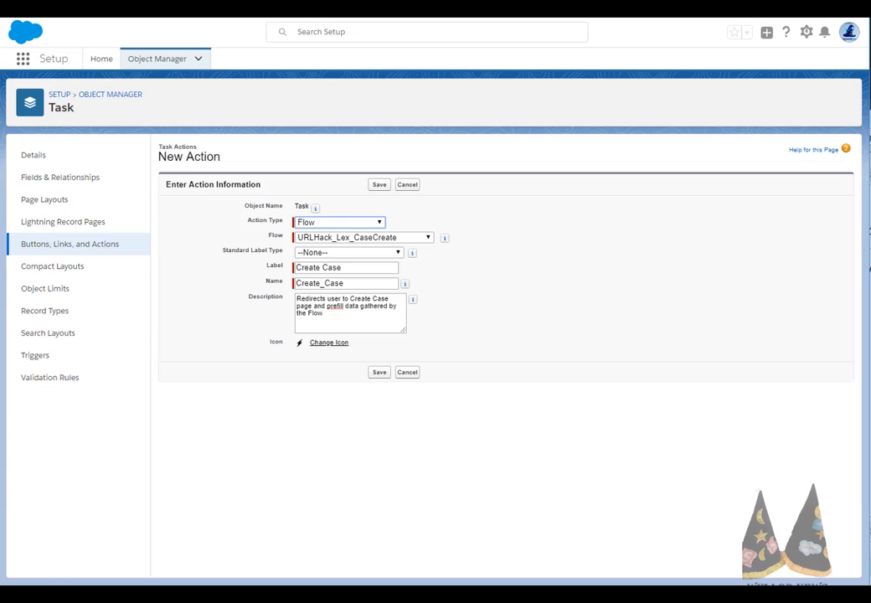
mouse_move(482, 178)
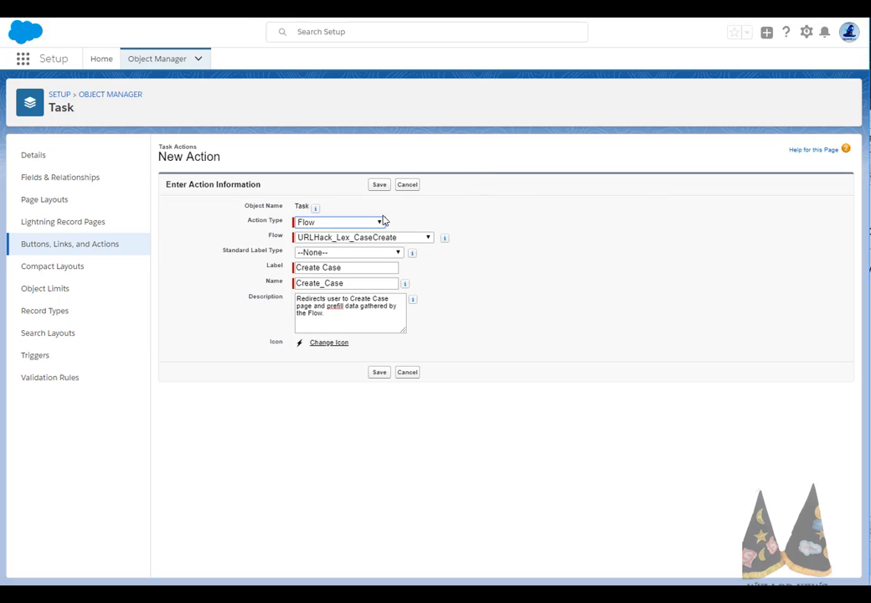
Confirm the Create Case action's type stays Flow in the Action Type dropdown
left_click(339, 221)
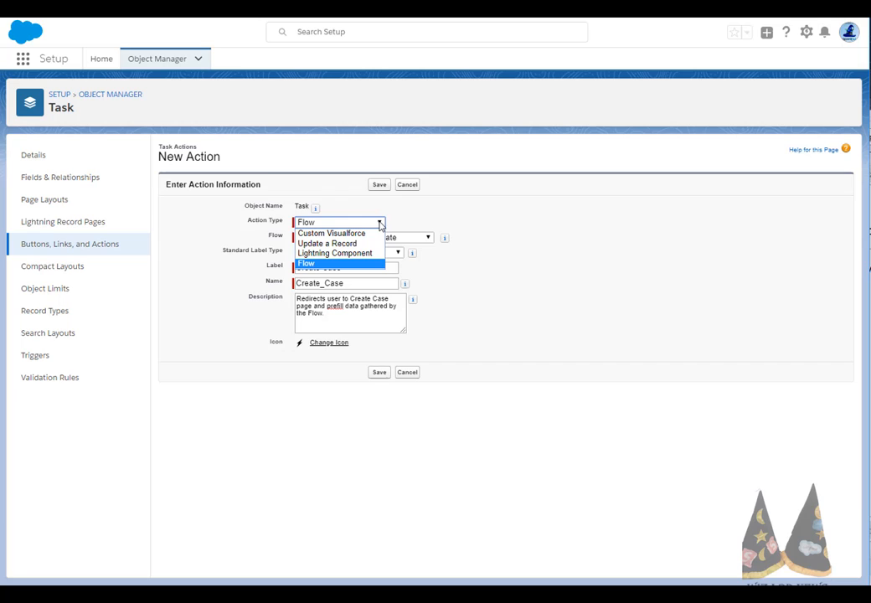
left_click(307, 263)
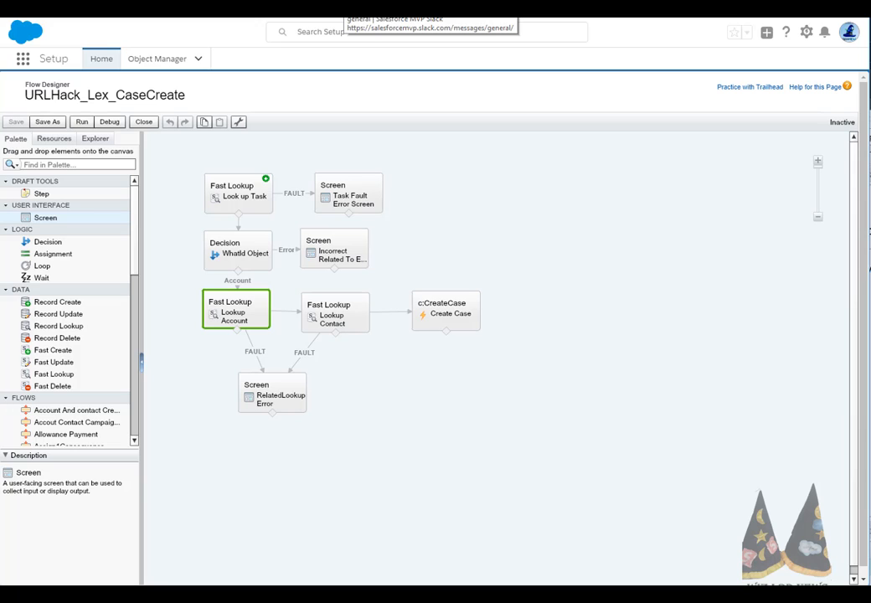
mouse_move(427, 31)
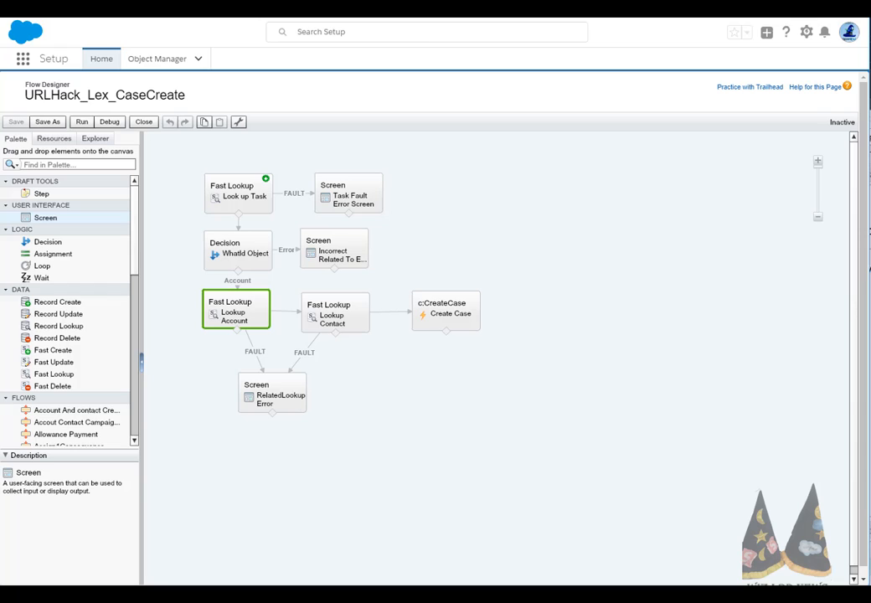
mouse_move(335, 315)
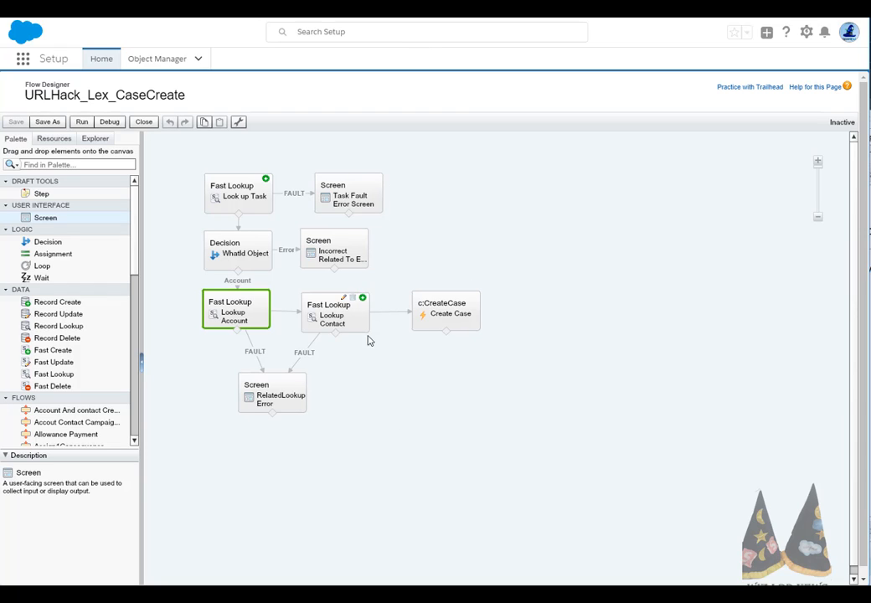
mouse_move(446, 312)
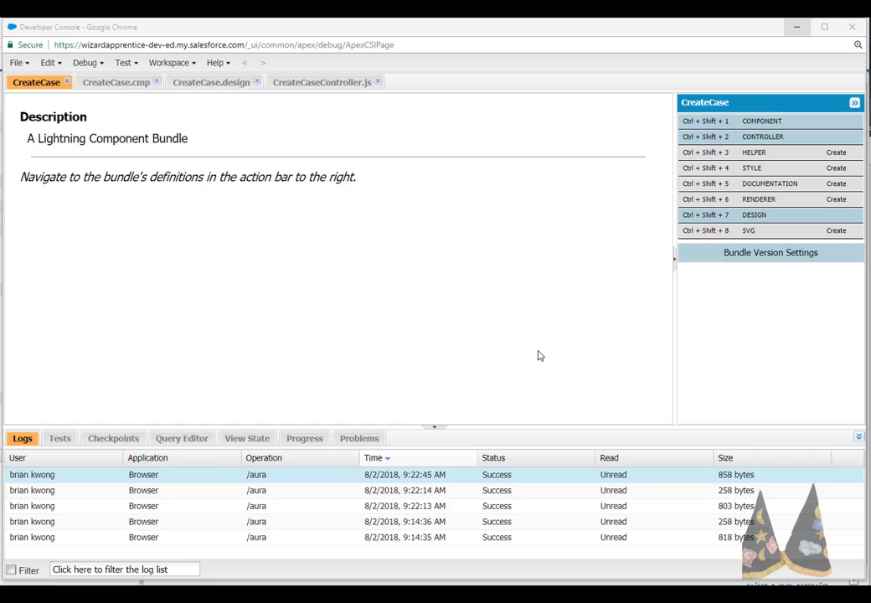
mouse_move(109, 92)
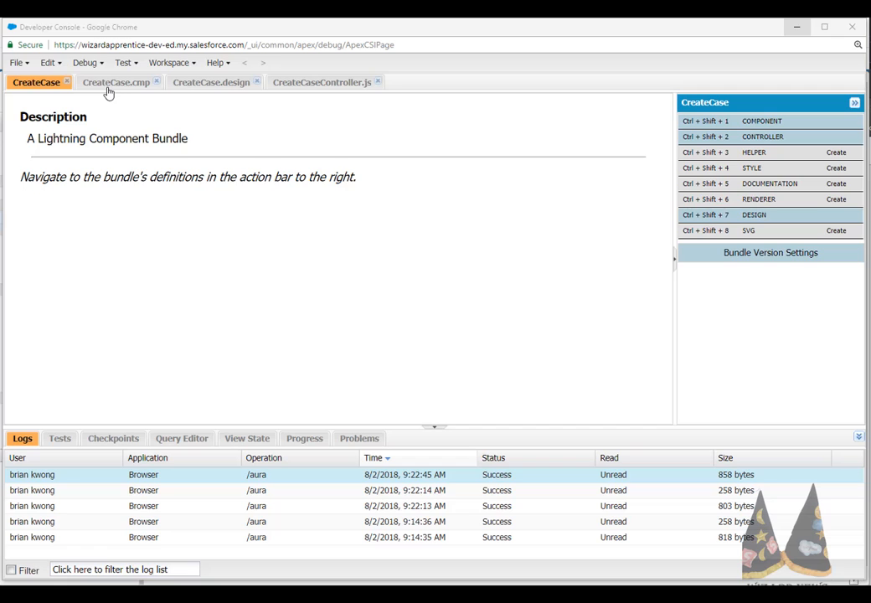
Review CreateCase.cmp, its design file and the controller firing e.force:createRecord for a Case
left_click(116, 82)
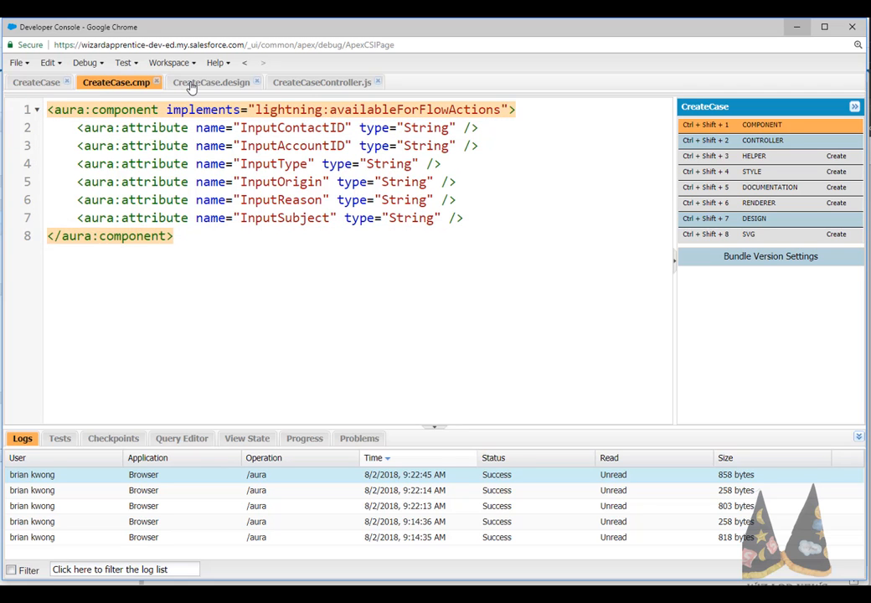
left_click(211, 82)
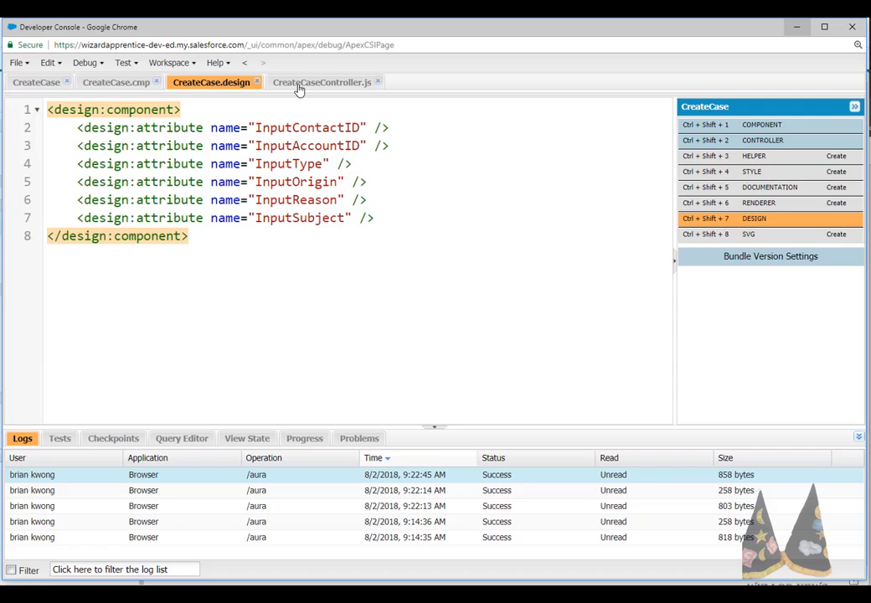
left_click(321, 82)
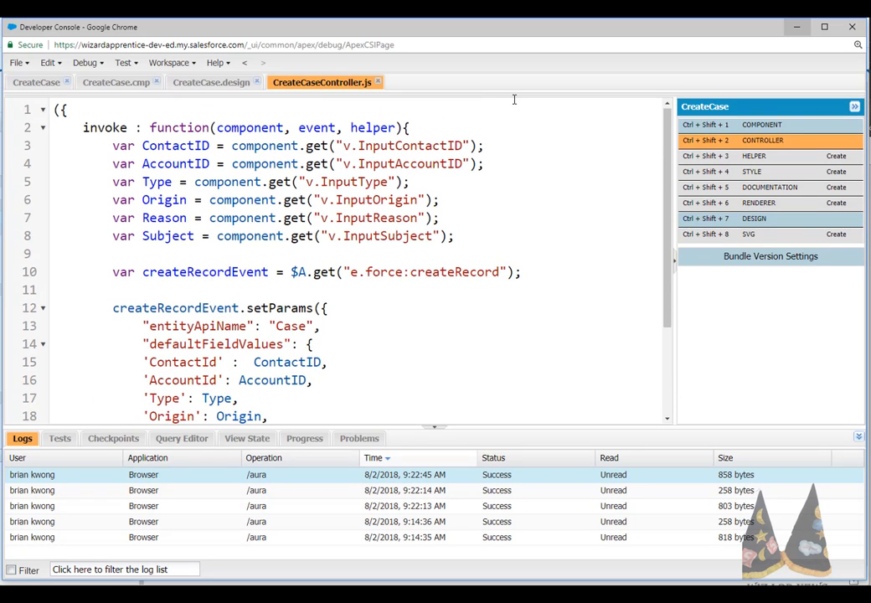
left_click_drag(114, 144, 456, 235)
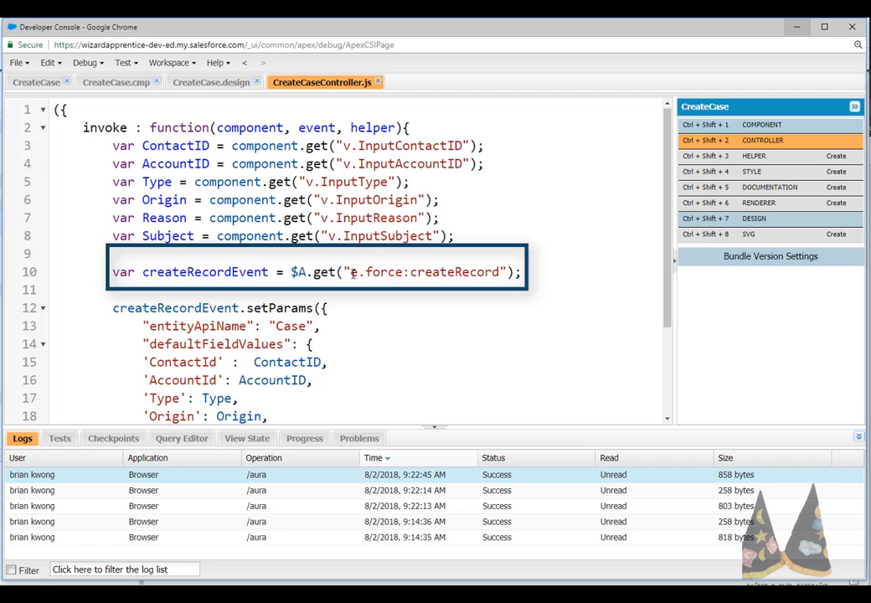
left_click_drag(349, 271, 506, 271)
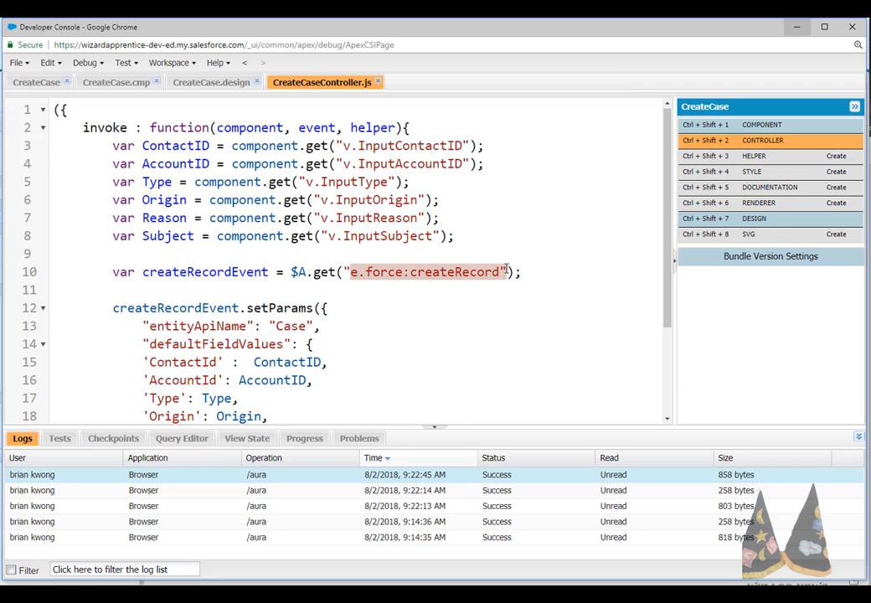
scroll("down", 3)
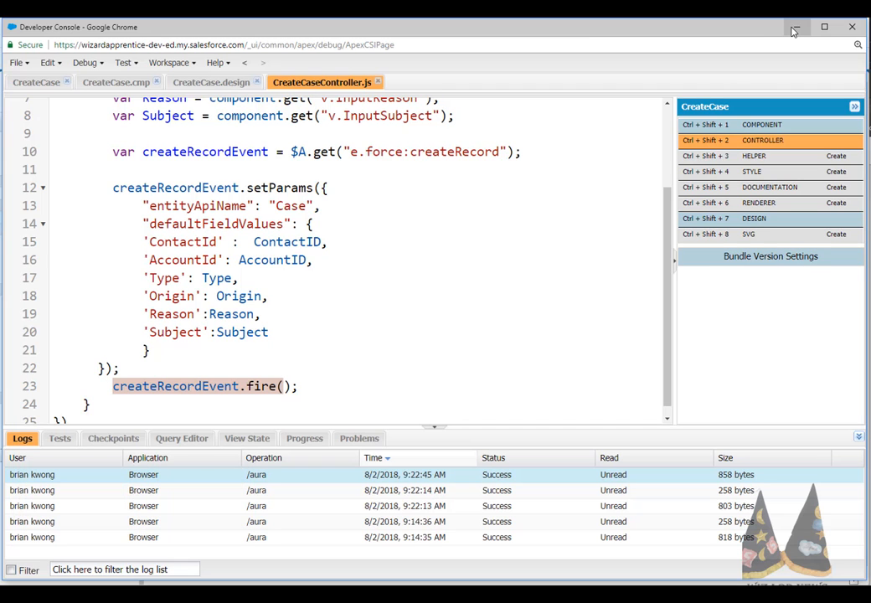
mouse_move(794, 27)
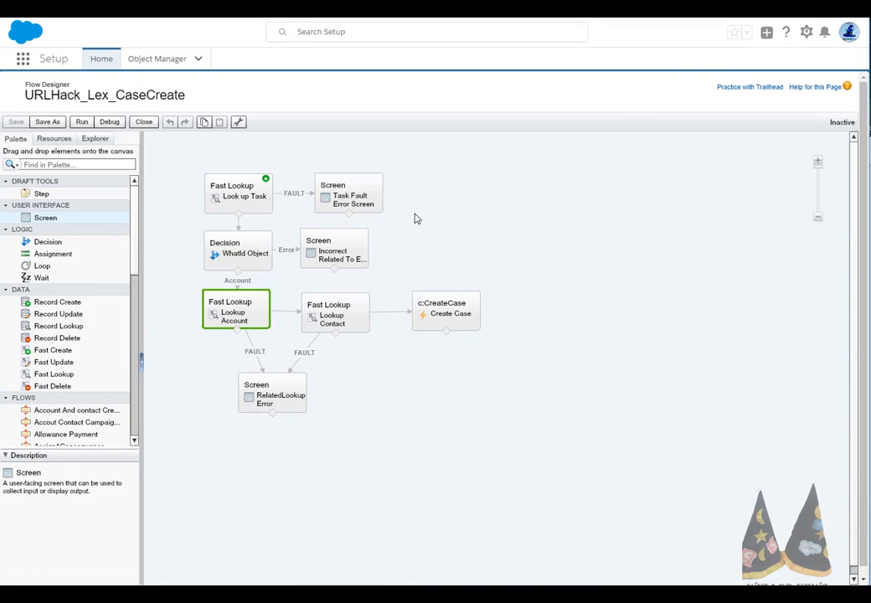
mouse_move(295, 189)
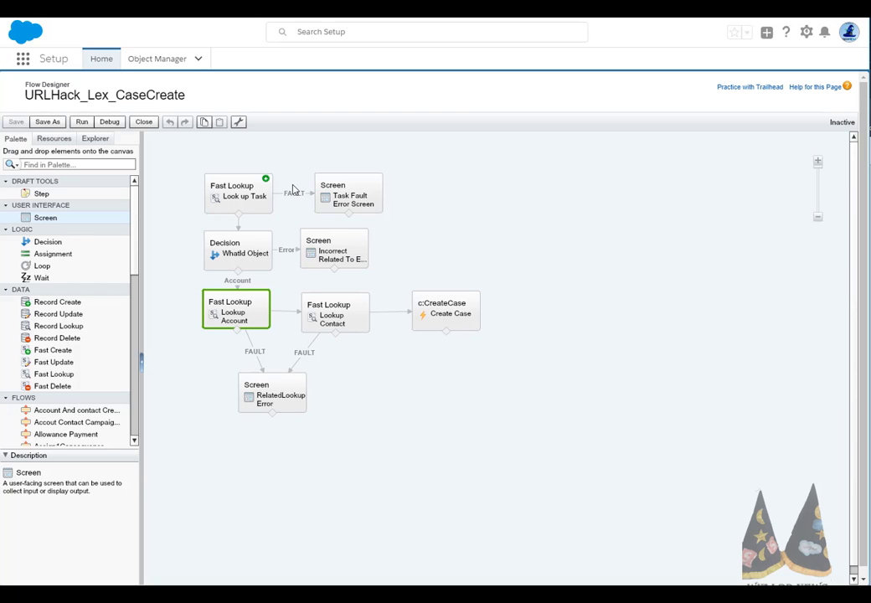
mouse_move(262, 200)
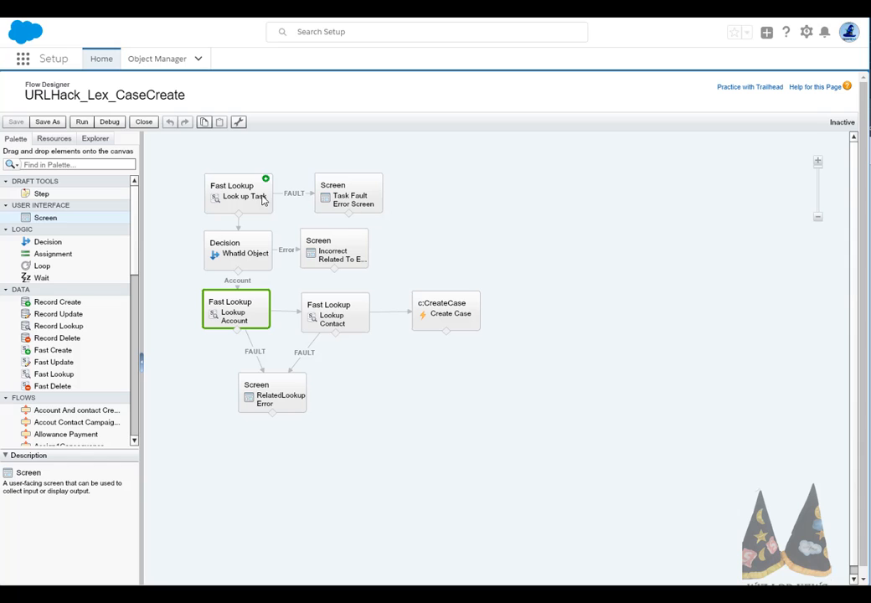
Highlight the Look up Task fast lookup element on the flow canvas
left_click(238, 195)
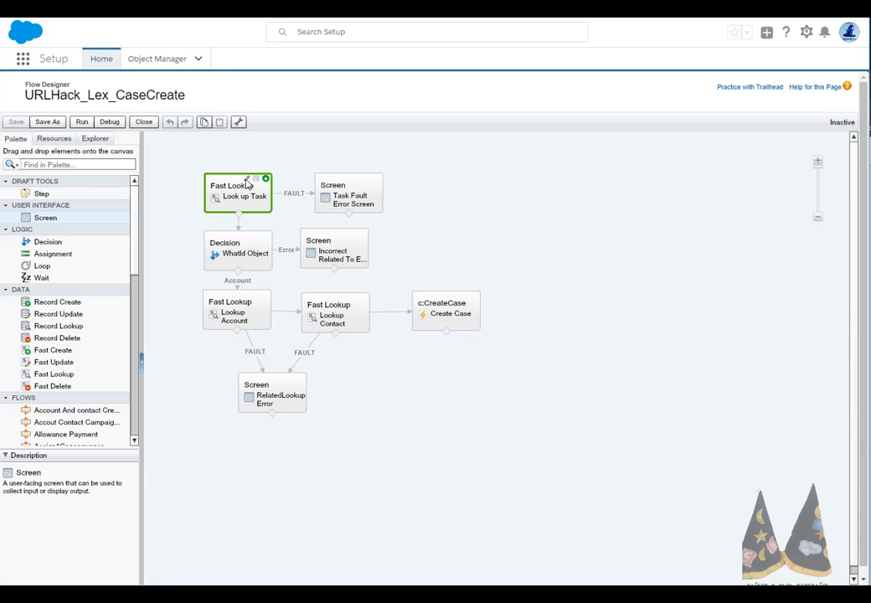
double_click(238, 194)
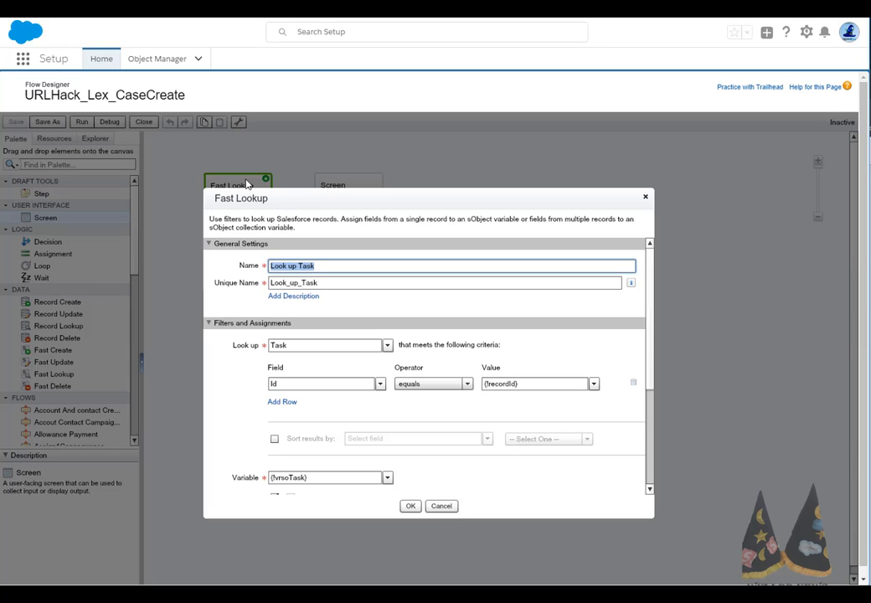
mouse_move(529, 412)
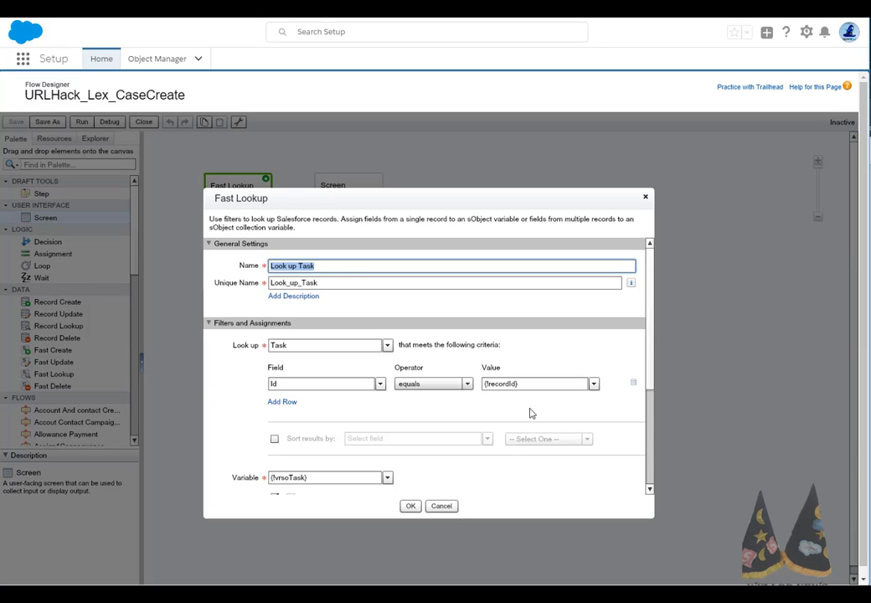
mouse_move(517, 399)
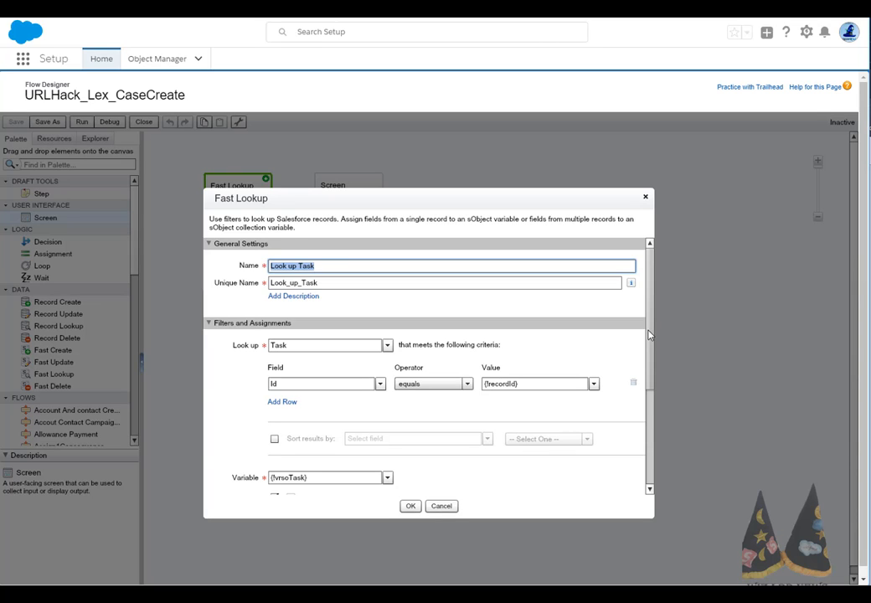
scroll("down", 3)
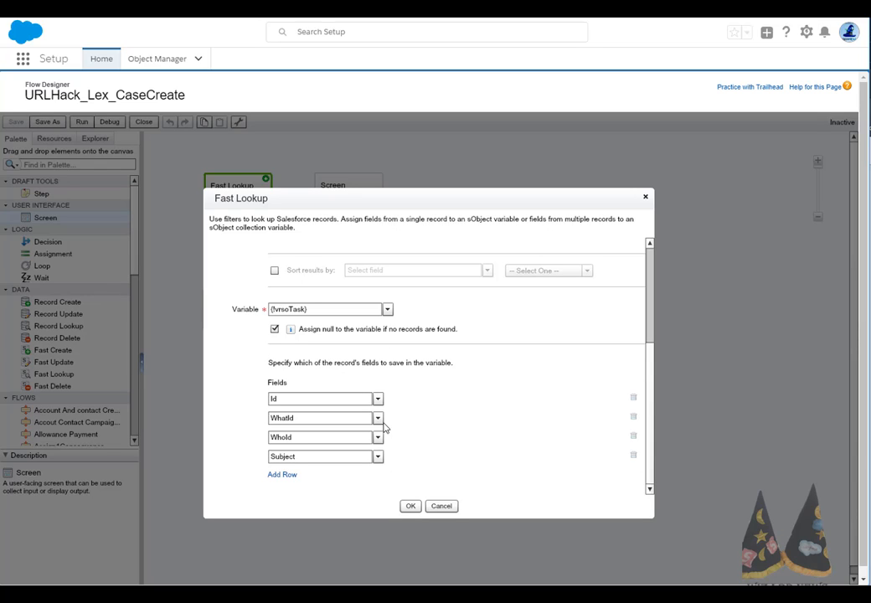
mouse_move(394, 486)
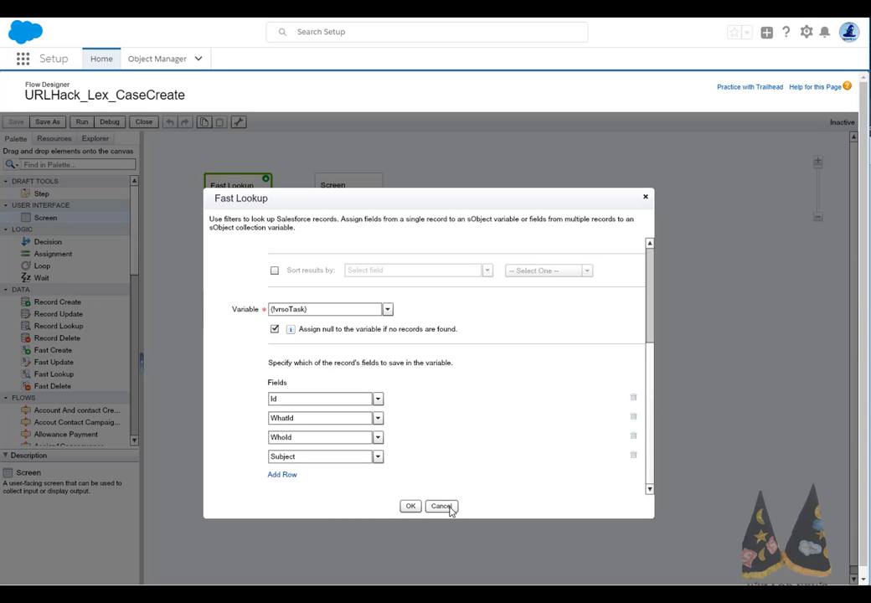
left_click(443, 507)
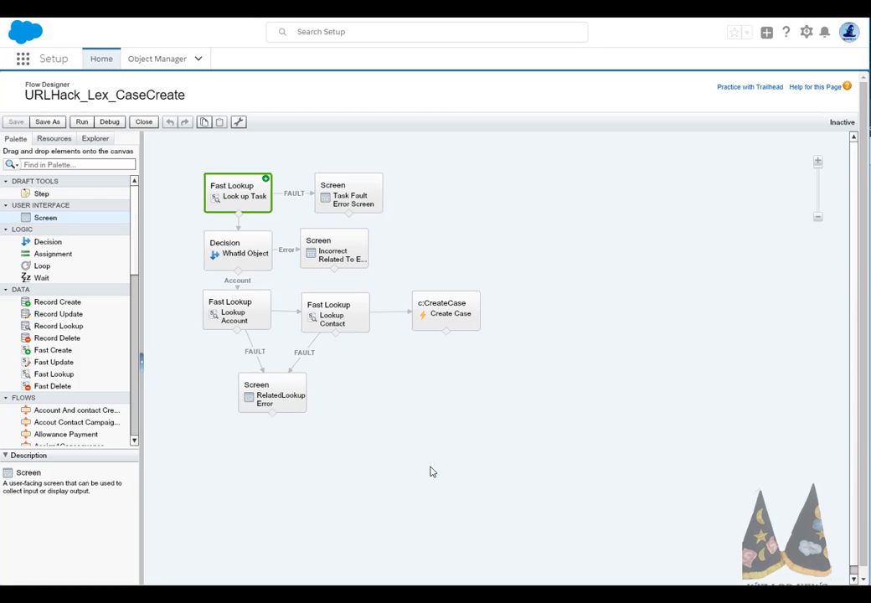
mouse_move(251, 241)
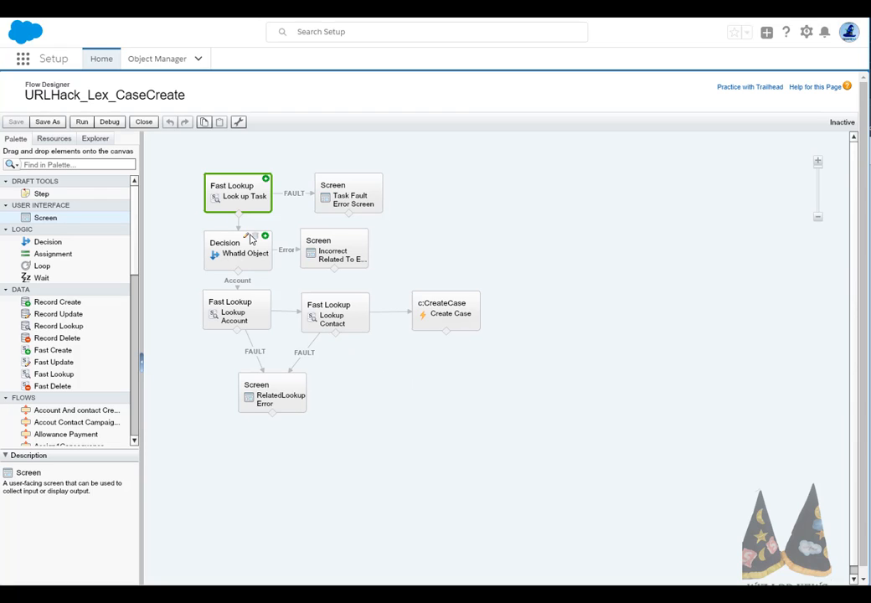
double_click(238, 248)
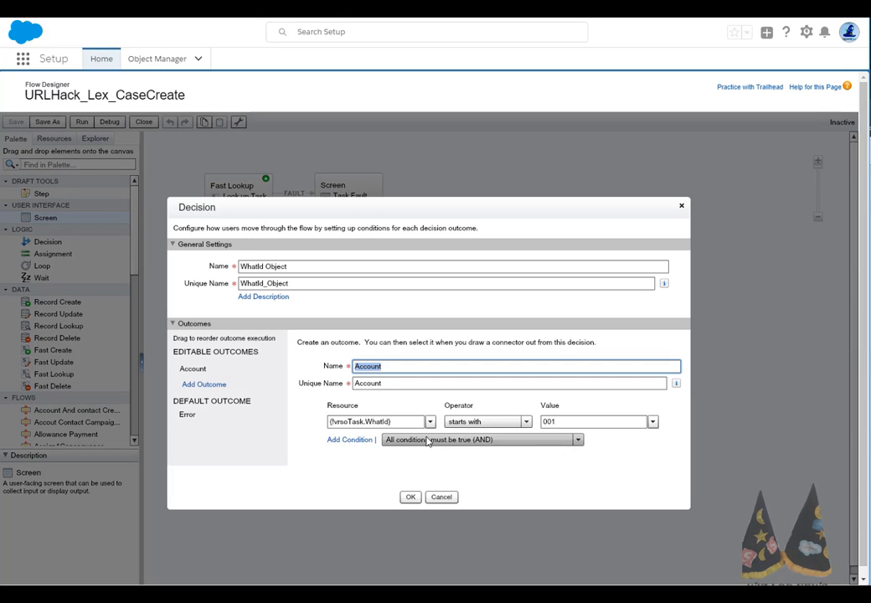
mouse_move(595, 437)
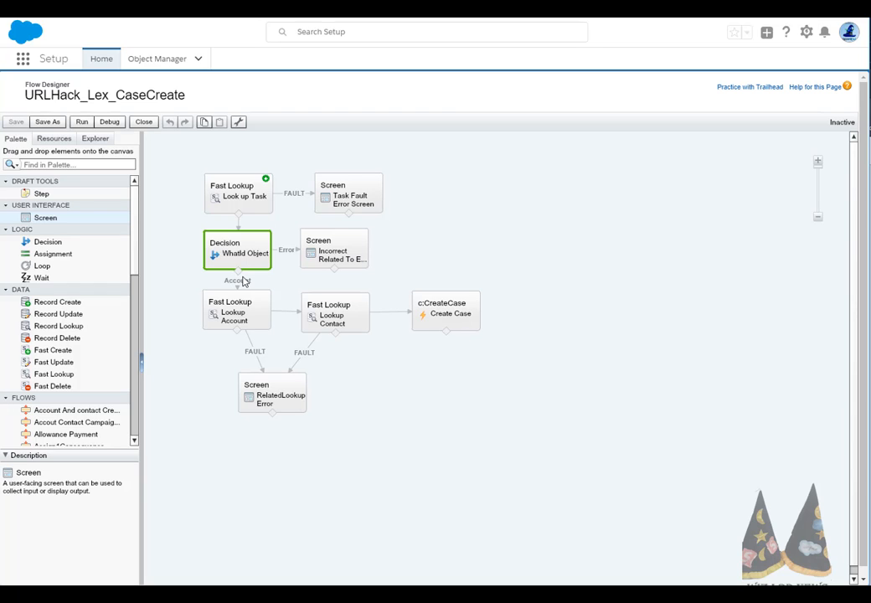
mouse_move(343, 264)
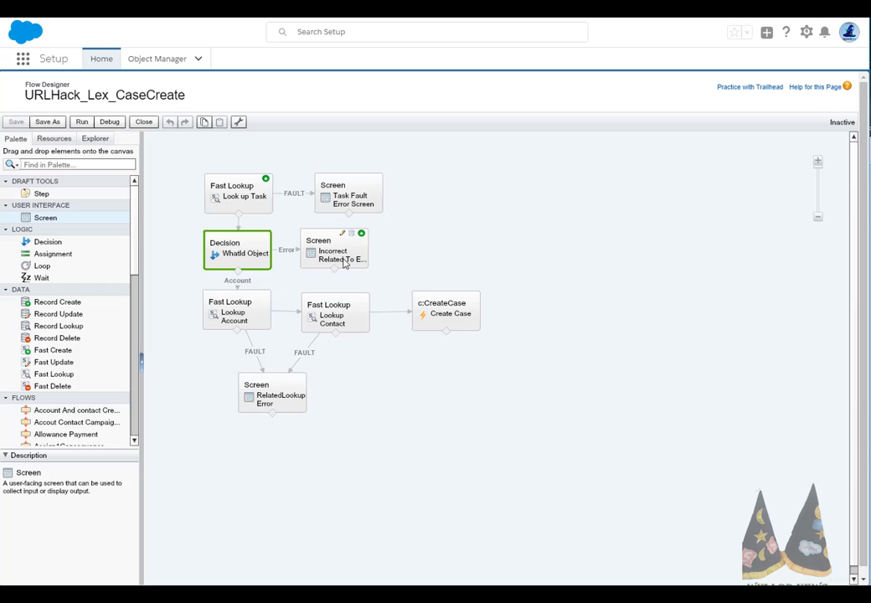
mouse_move(344, 255)
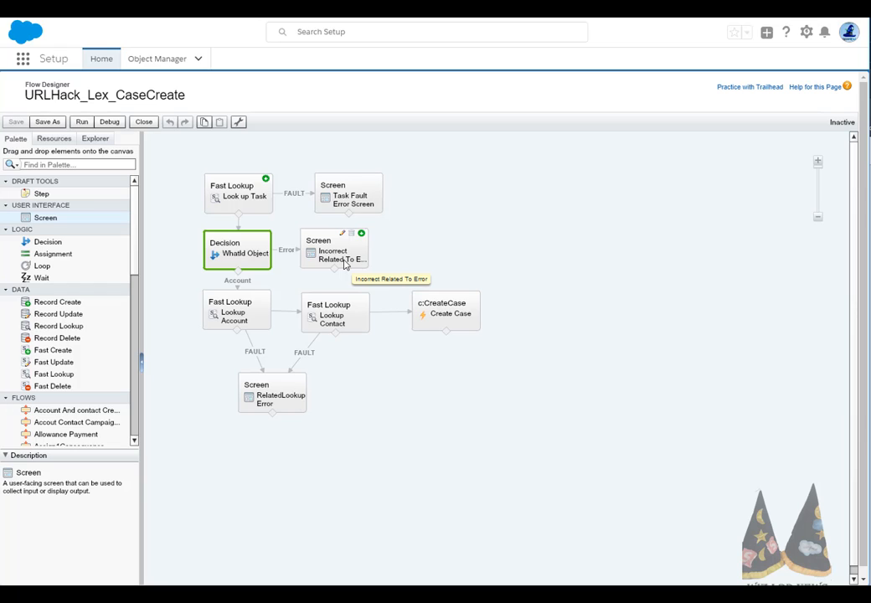
mouse_move(238, 315)
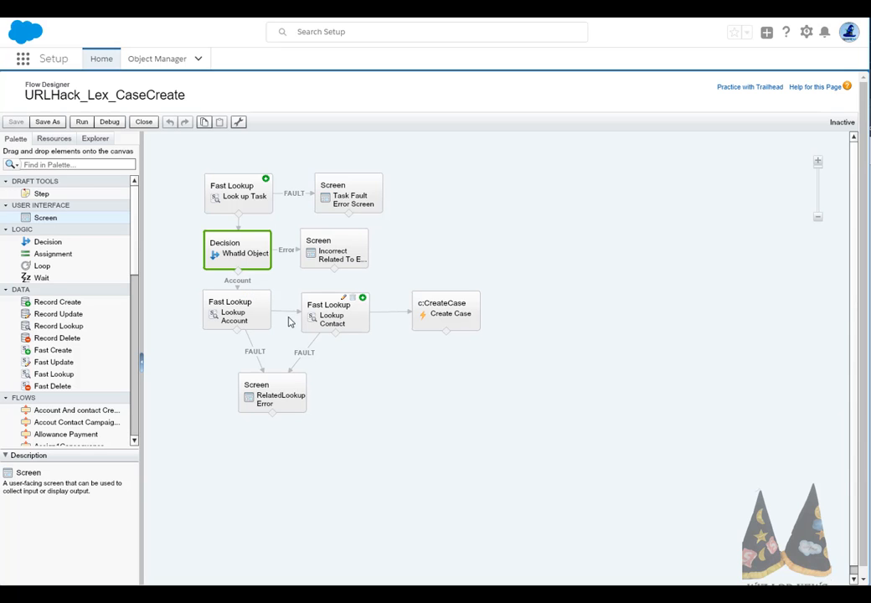
left_click(238, 312)
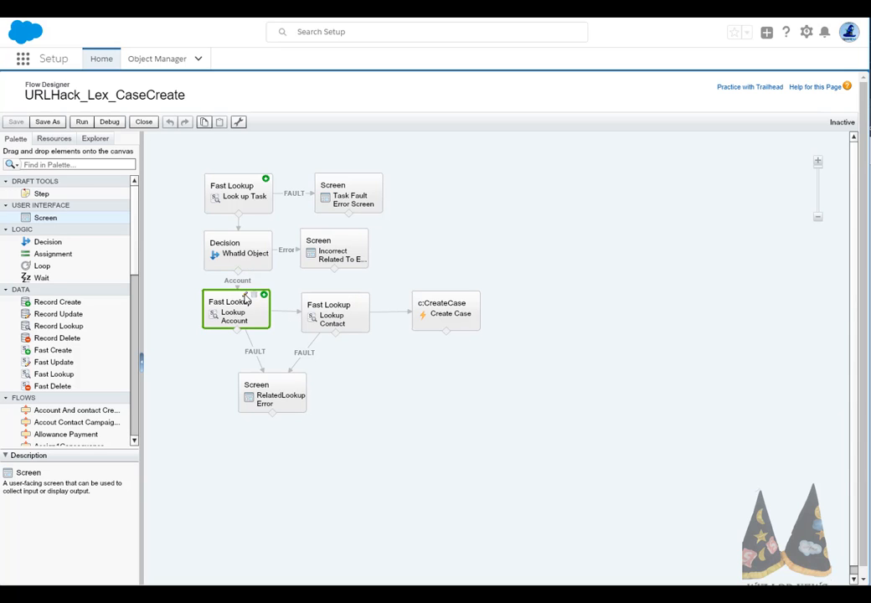
double_click(235, 315)
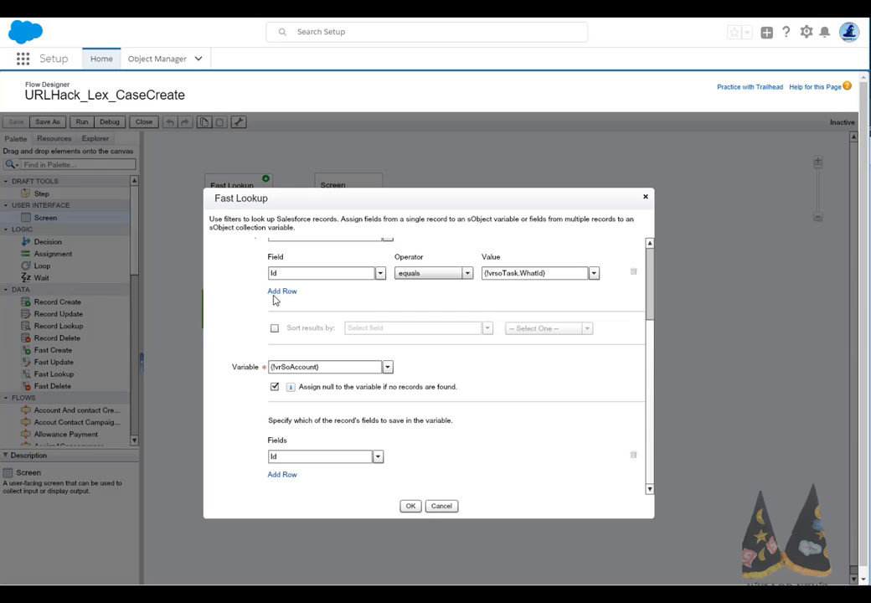
mouse_move(547, 285)
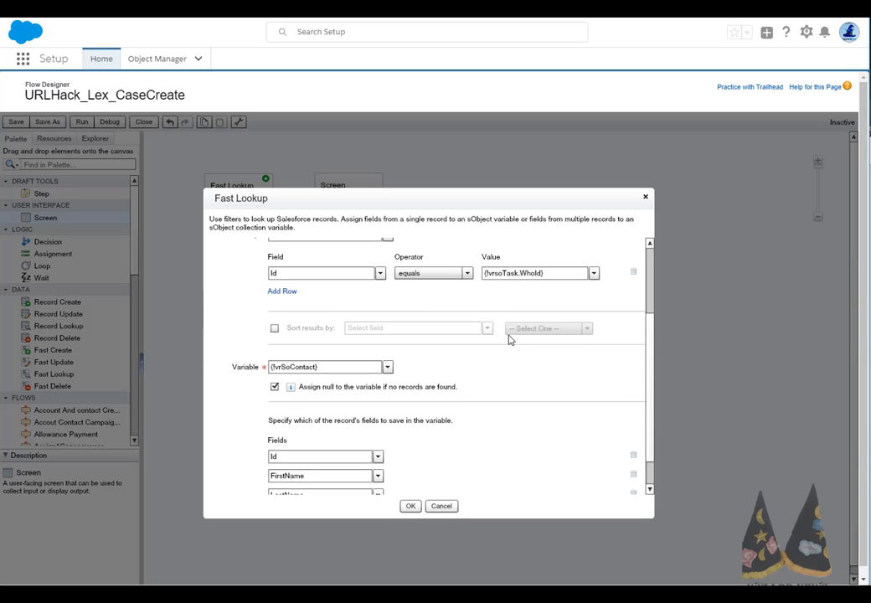
left_click(443, 506)
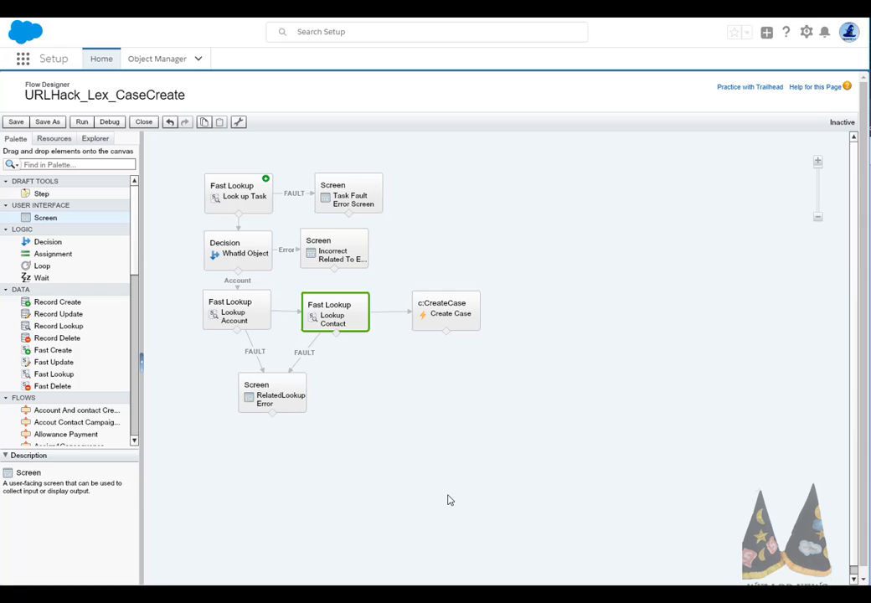
Open the c:CreateCase action's Inputs mapping account, contact, origin, reason and subject
left_click(446, 312)
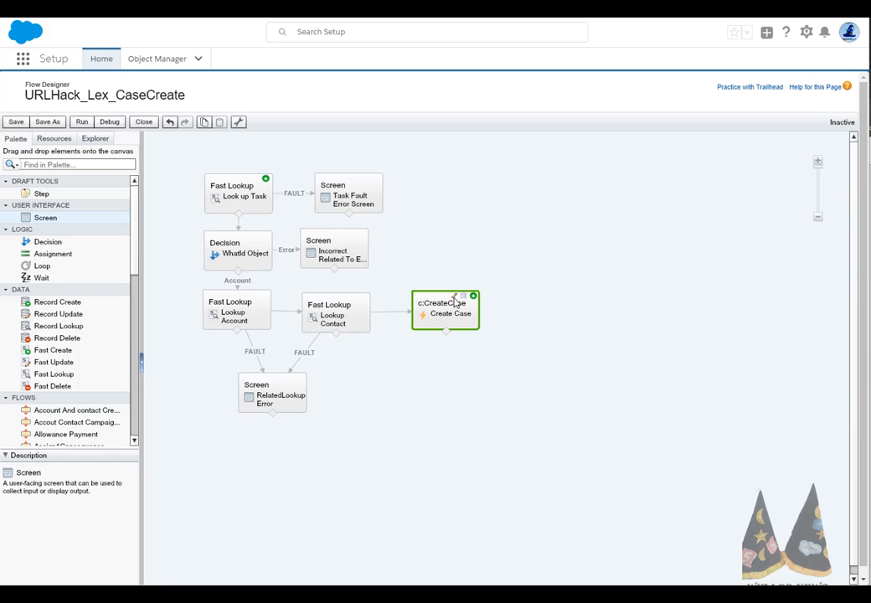
double_click(446, 310)
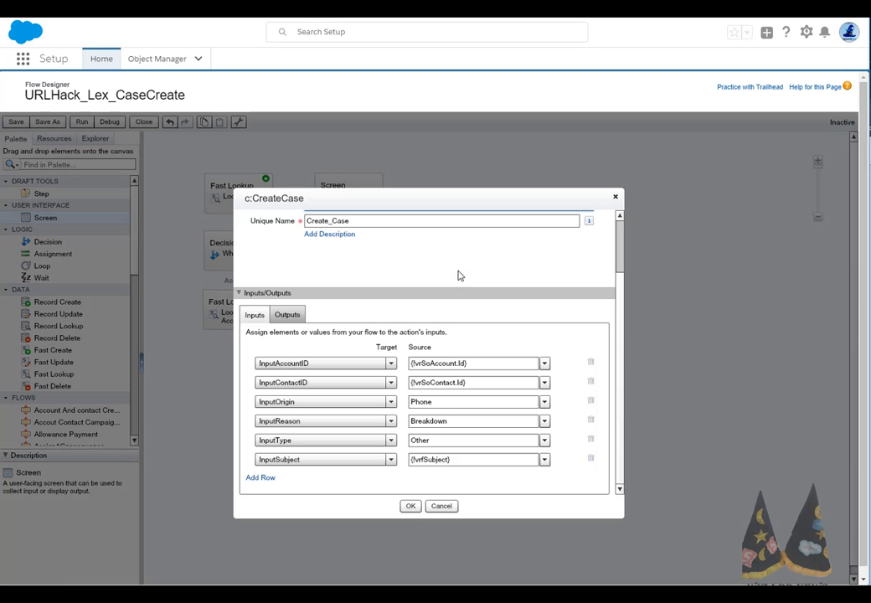